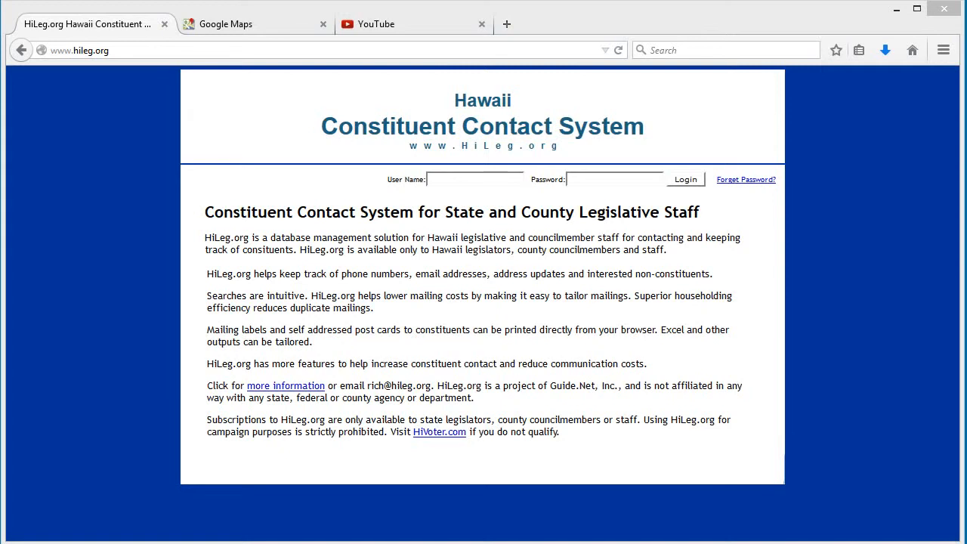
Sign in to the Hawaii Constituent Contact System with the entered credentials
double_click(476, 242)
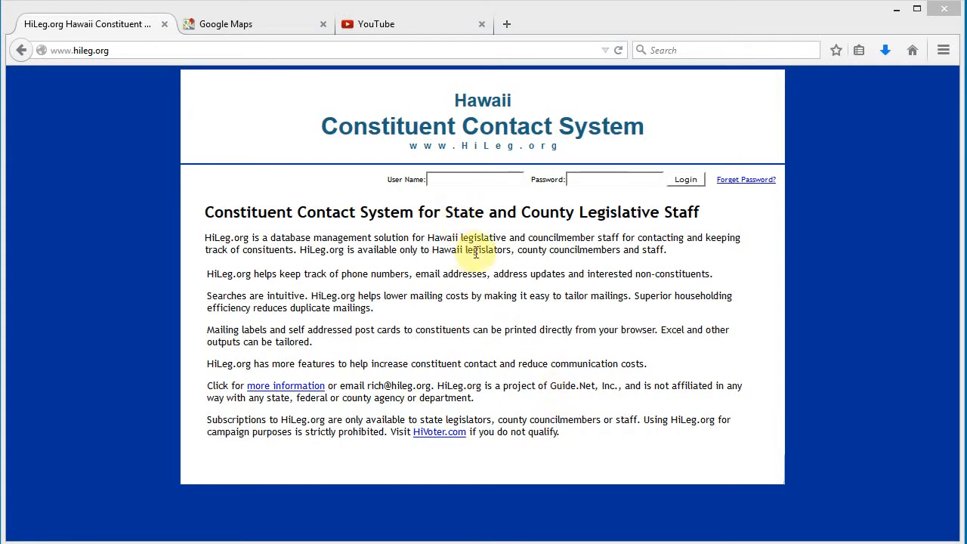
mouse_move(506, 200)
type("repito")
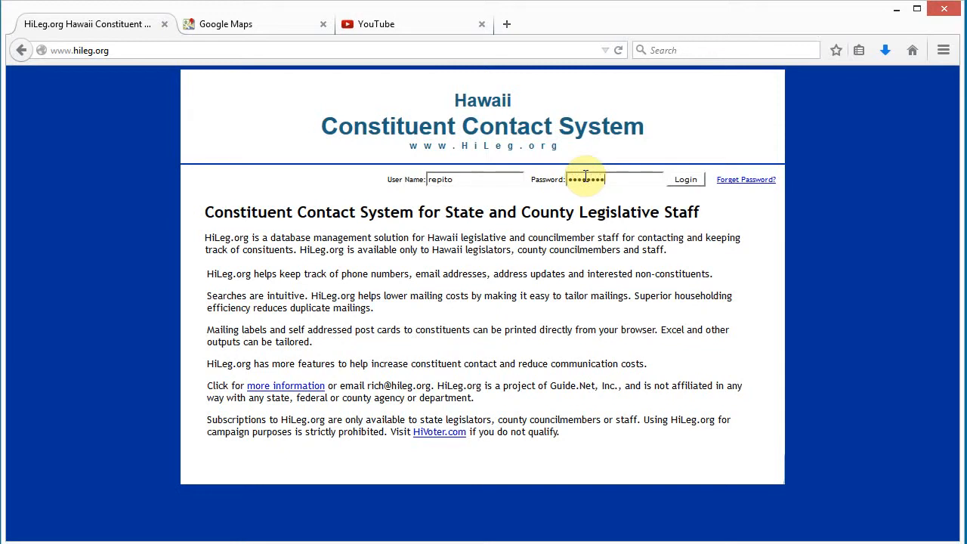
left_click(685, 179)
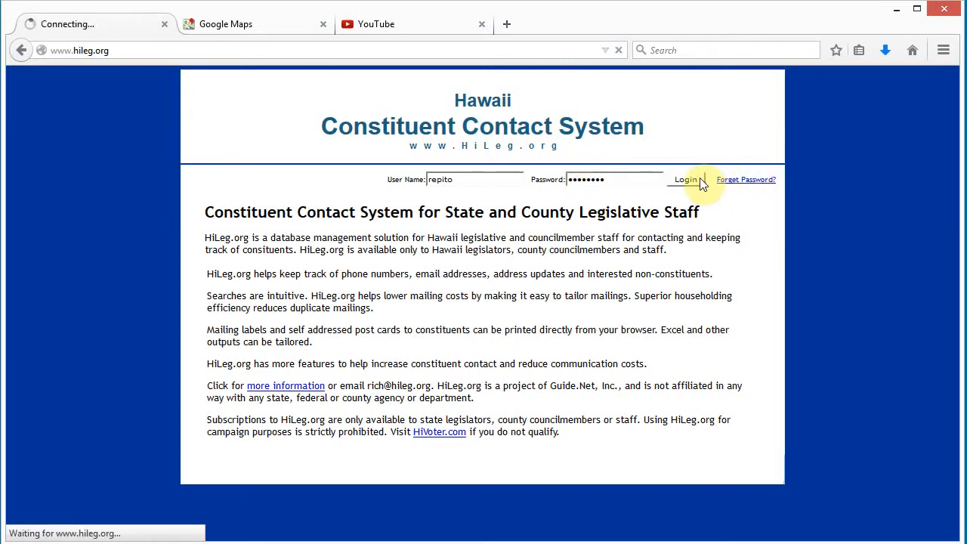
left_click(685, 179)
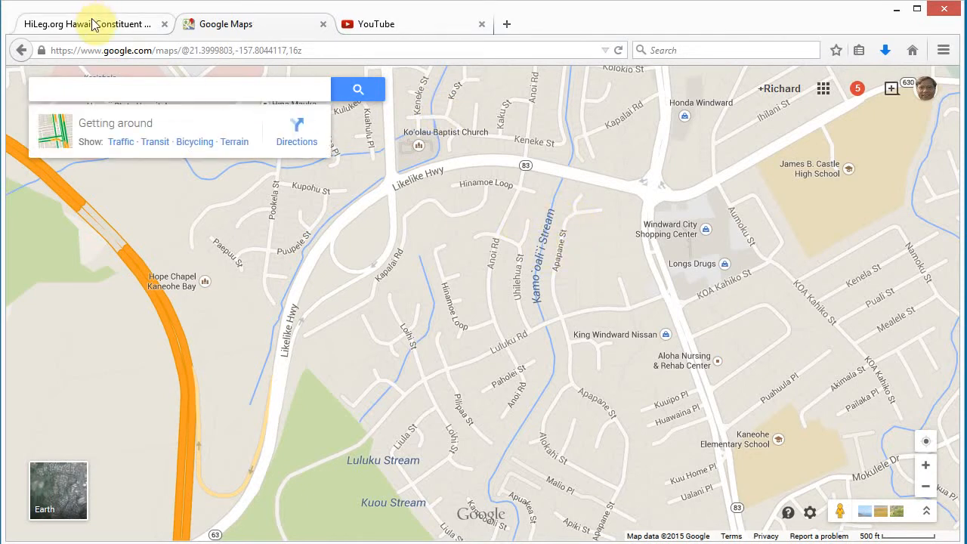
left_click(87, 24)
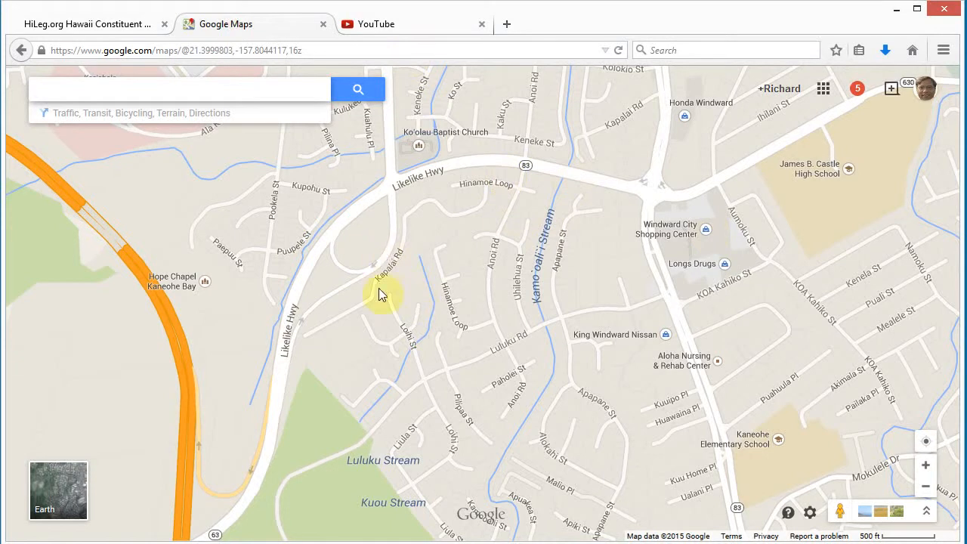
mouse_move(272, 365)
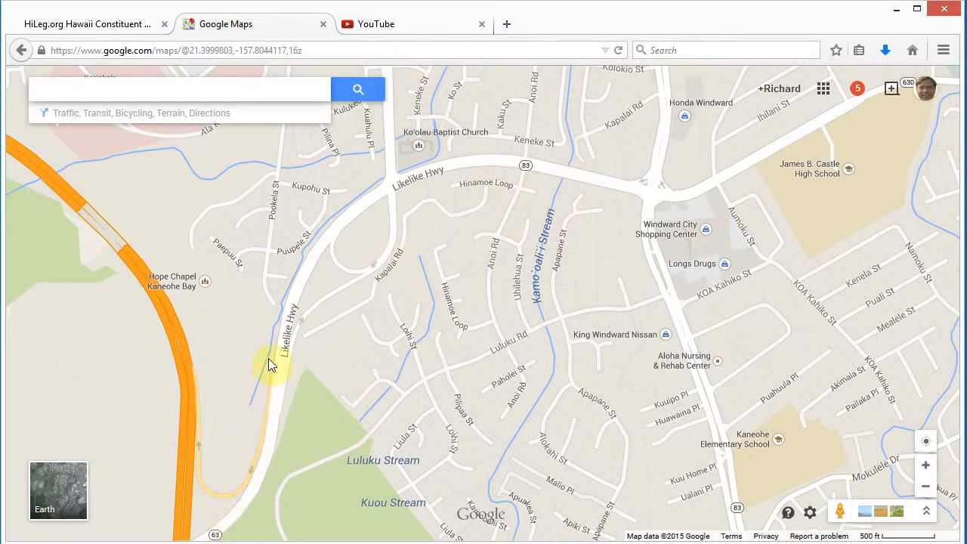
mouse_move(343, 226)
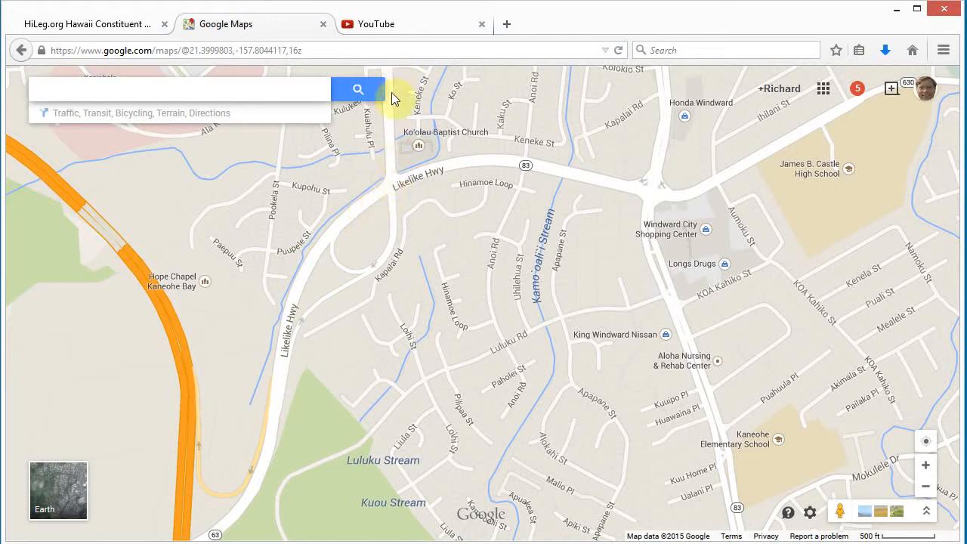
mouse_move(408, 127)
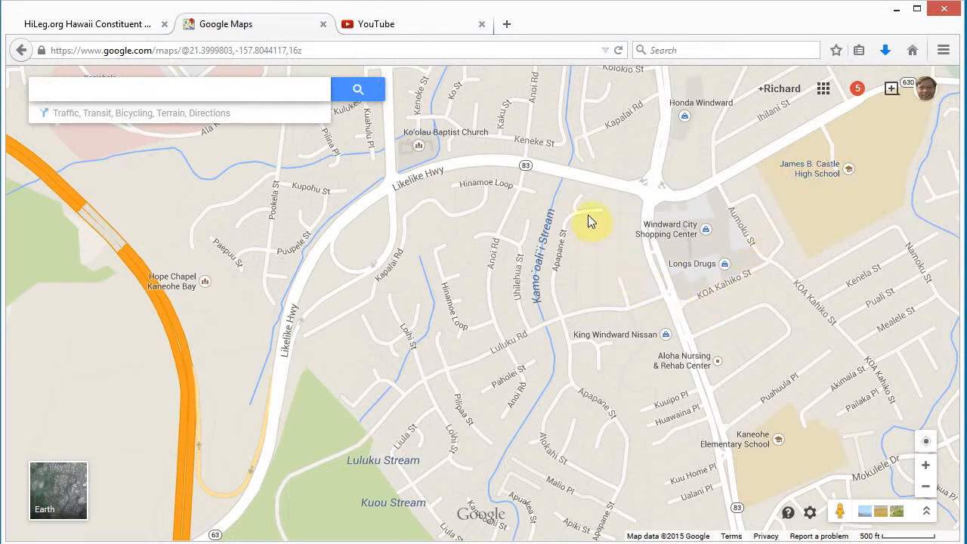
mouse_move(536, 91)
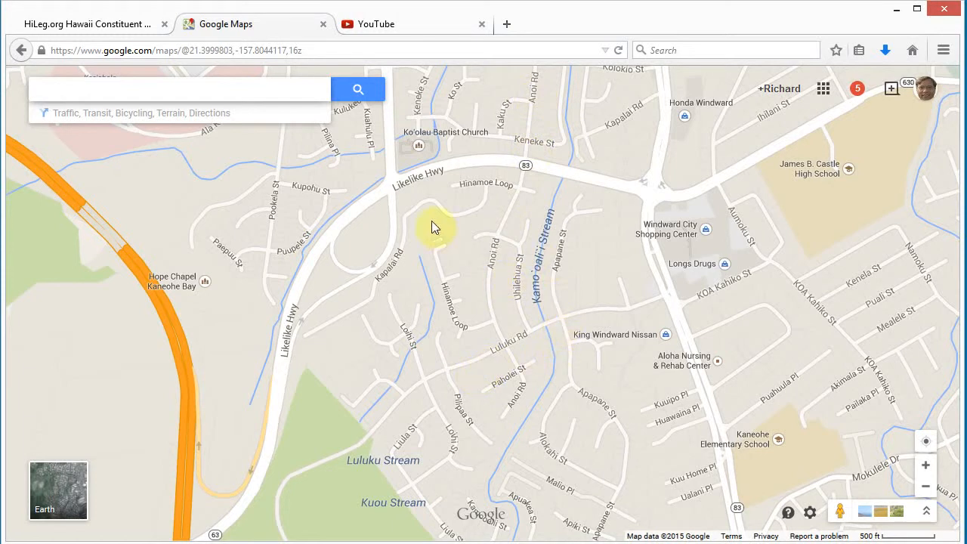
Run a Quick Search for street names 'anoi,luluku' on the HiLeg.org constituent site
left_click(87, 23)
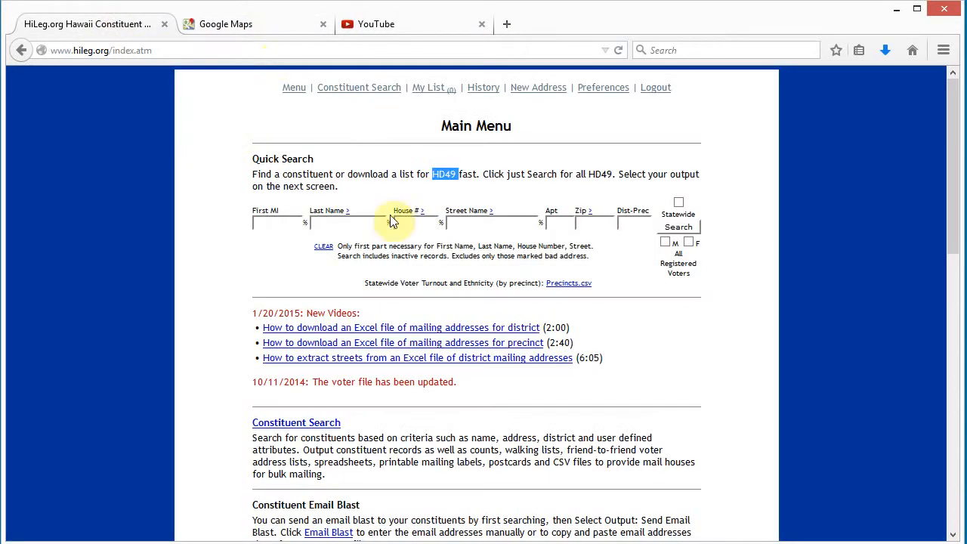
mouse_move(472, 234)
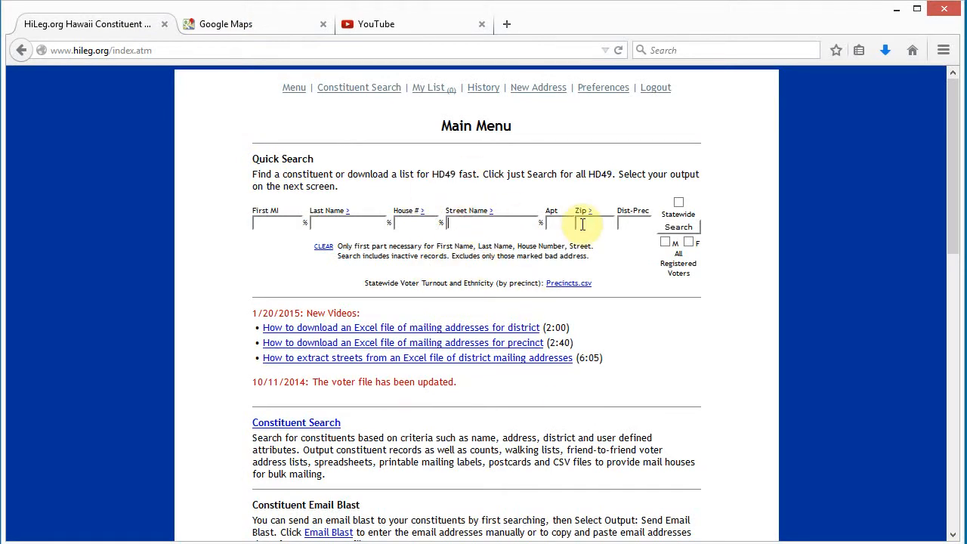
type("an")
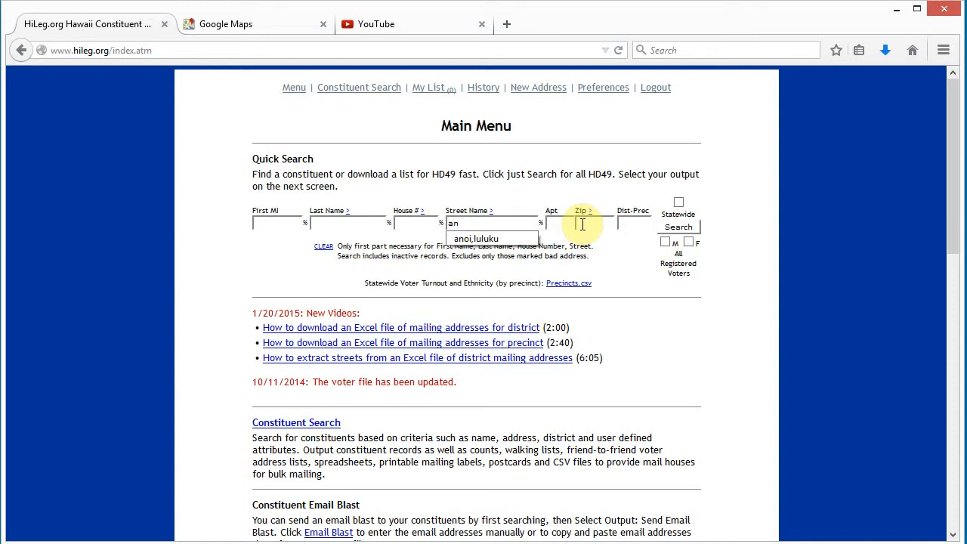
type("anoi,luluku")
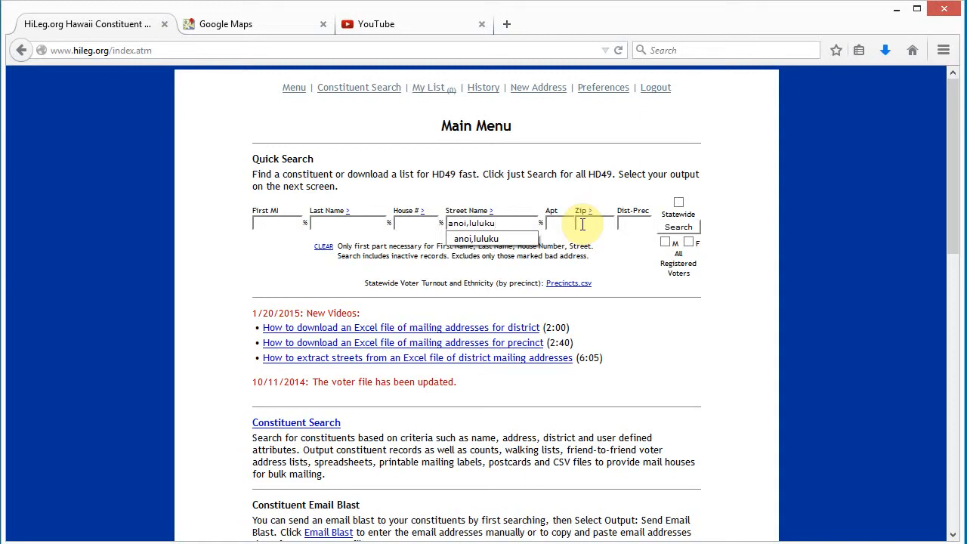
mouse_move(597, 223)
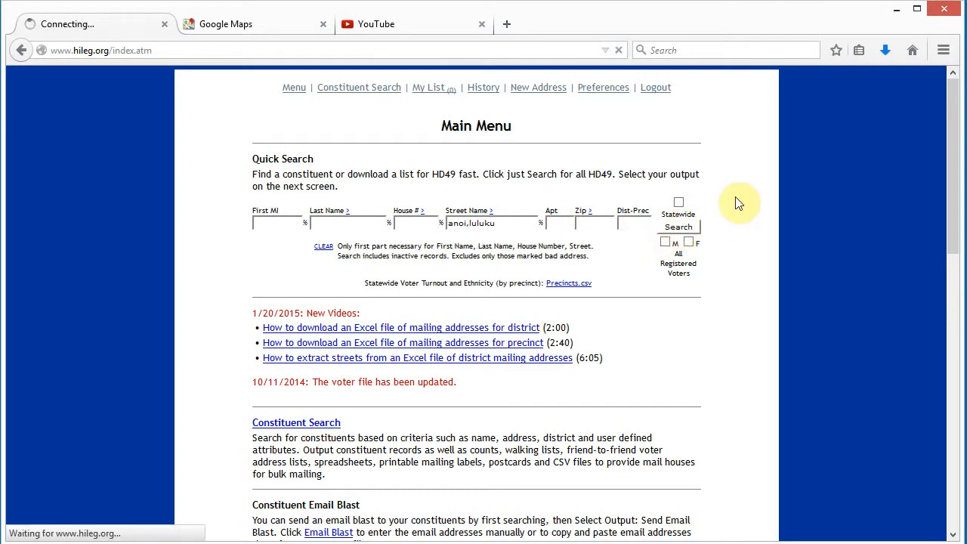
left_click(677, 227)
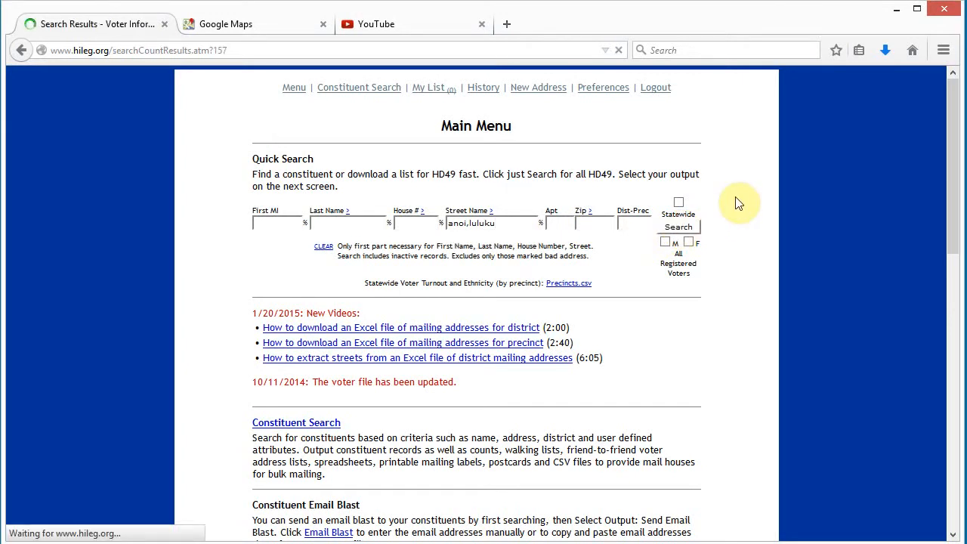
Choose mailing addresses/labels as the output type for the 636 matching voters
left_click(677, 219)
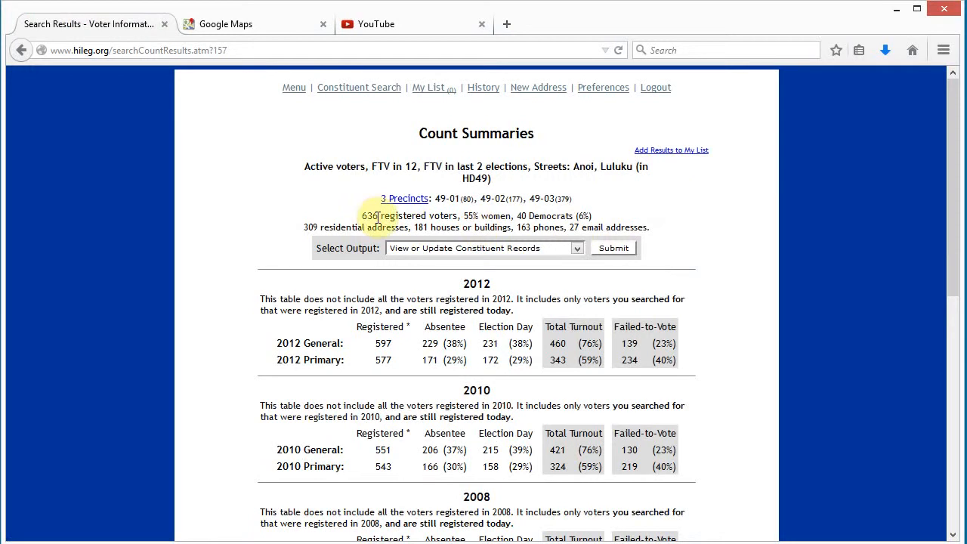
left_click(483, 247)
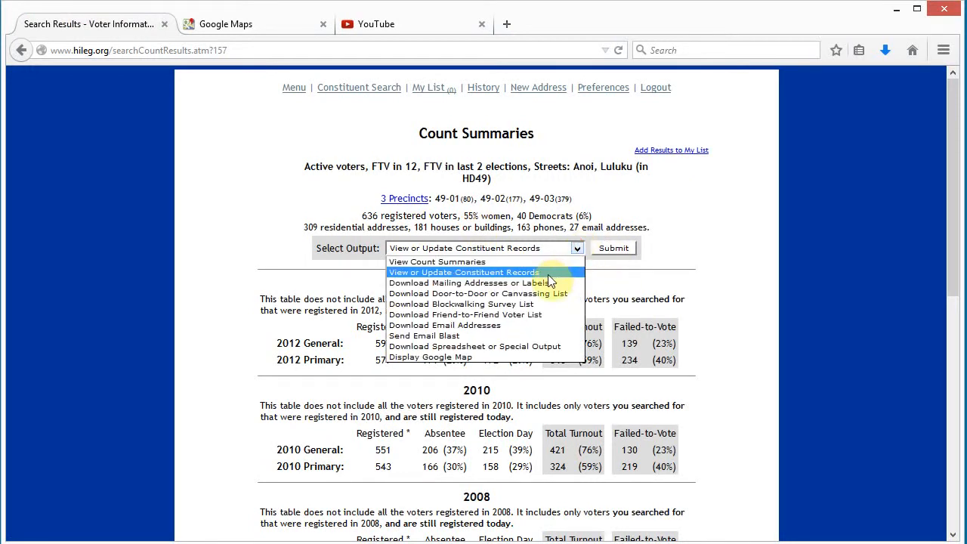
left_click(468, 282)
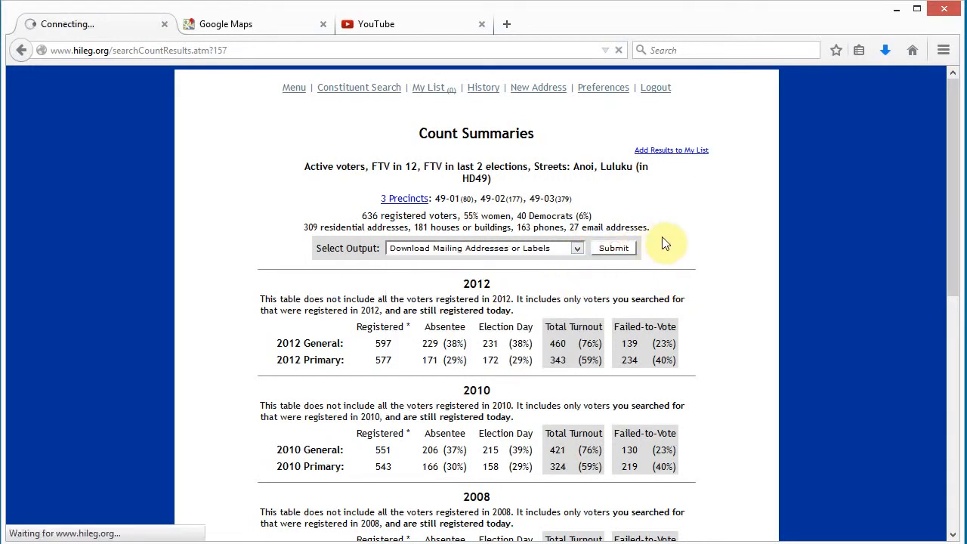
left_click(613, 247)
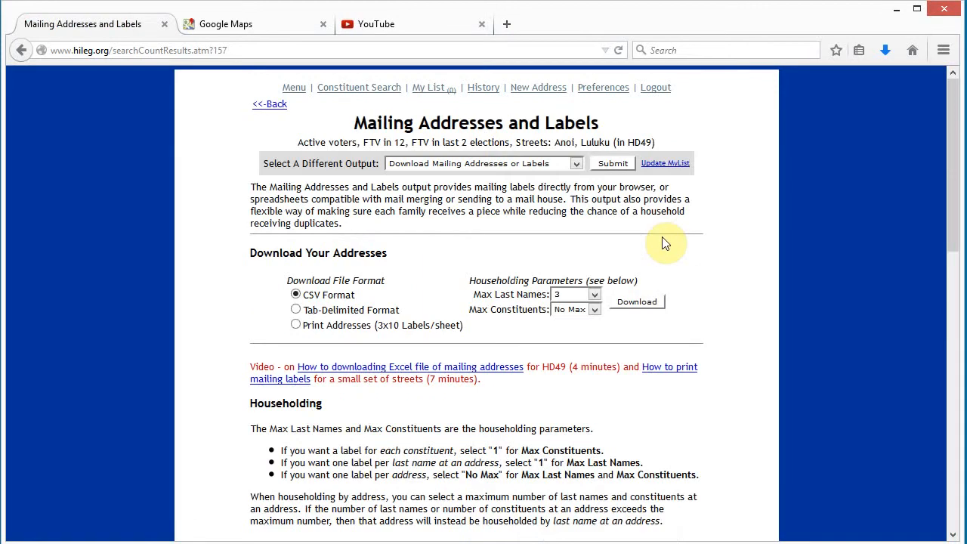
Download the addresses in CSV format with Max Last Names 3 and no constituent maximum
left_click(637, 301)
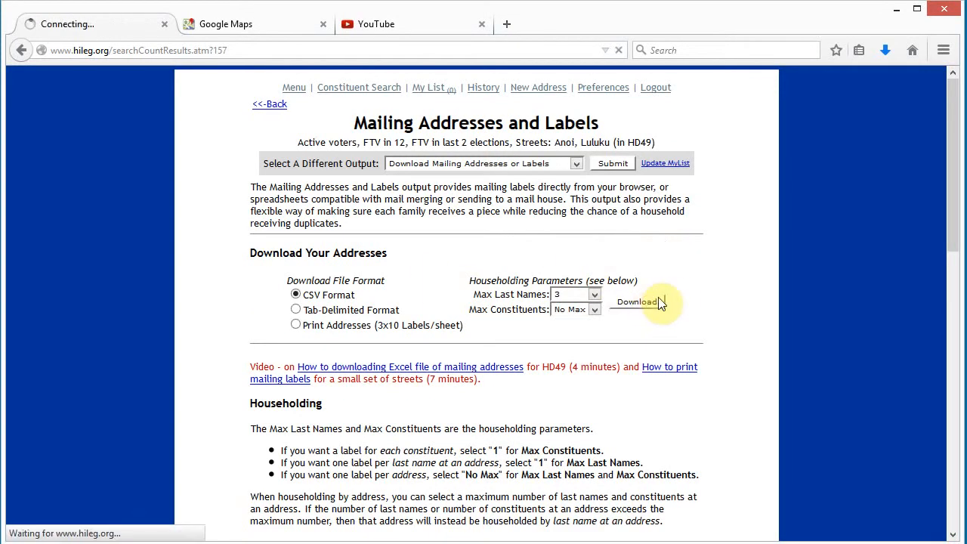
left_click(637, 302)
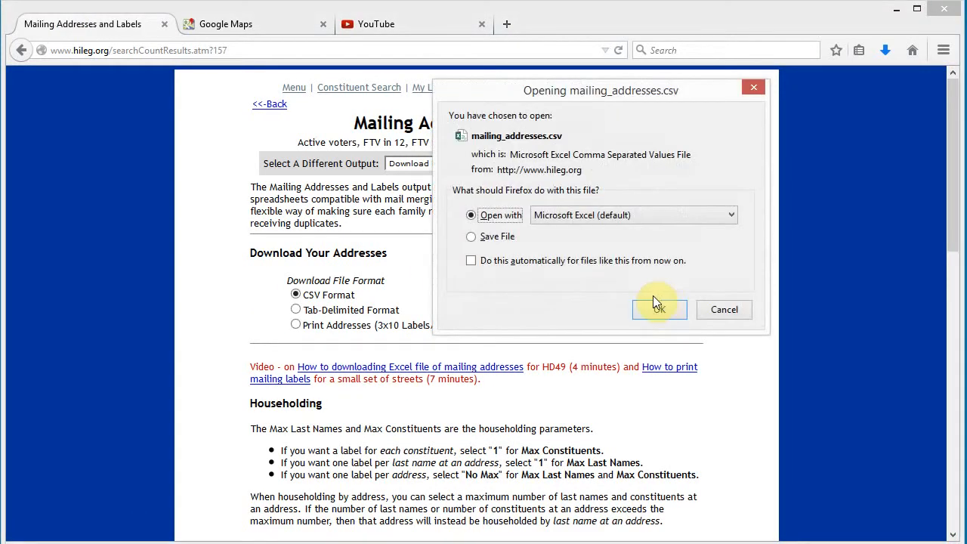
left_click(658, 309)
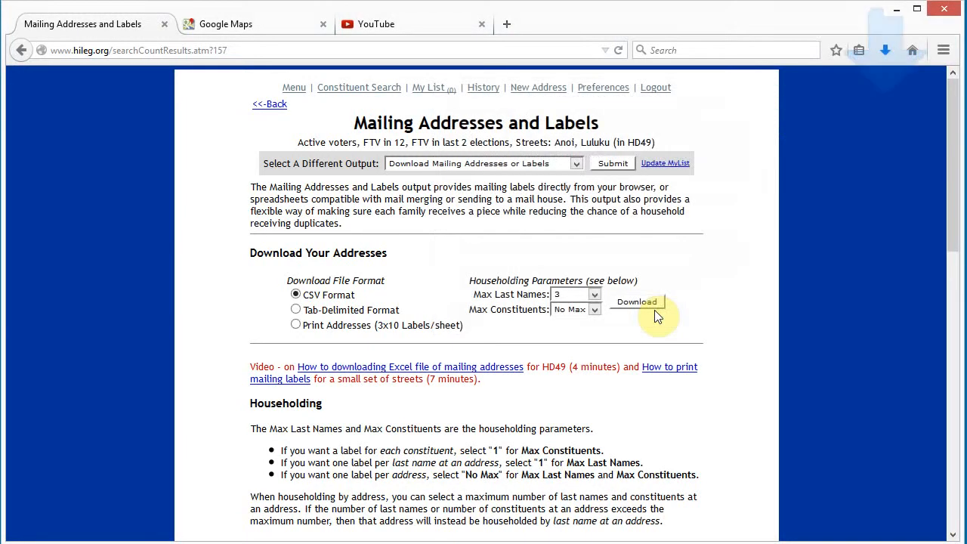
left_click(636, 301)
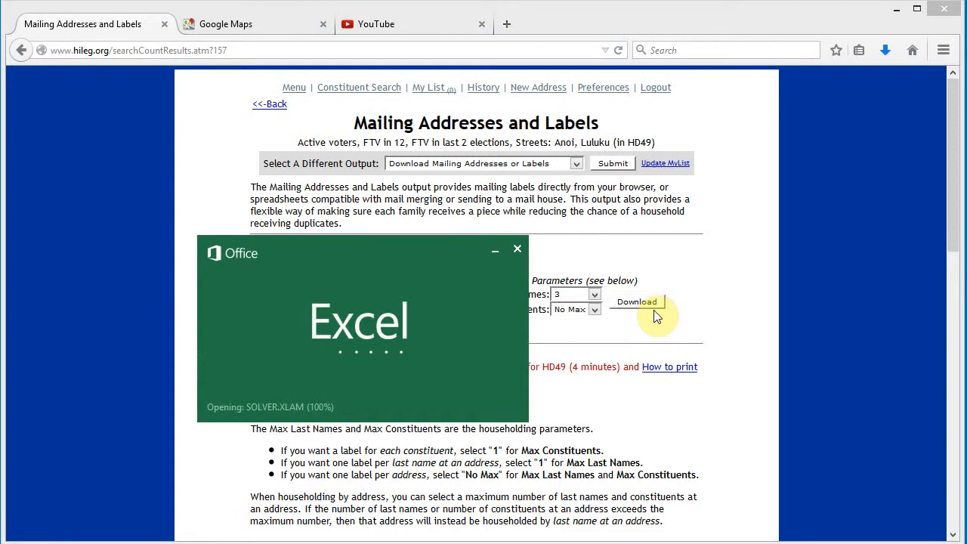
Delete the Addressee_short and Addressee_long columns (B:C) from the address sheet
left_click(636, 301)
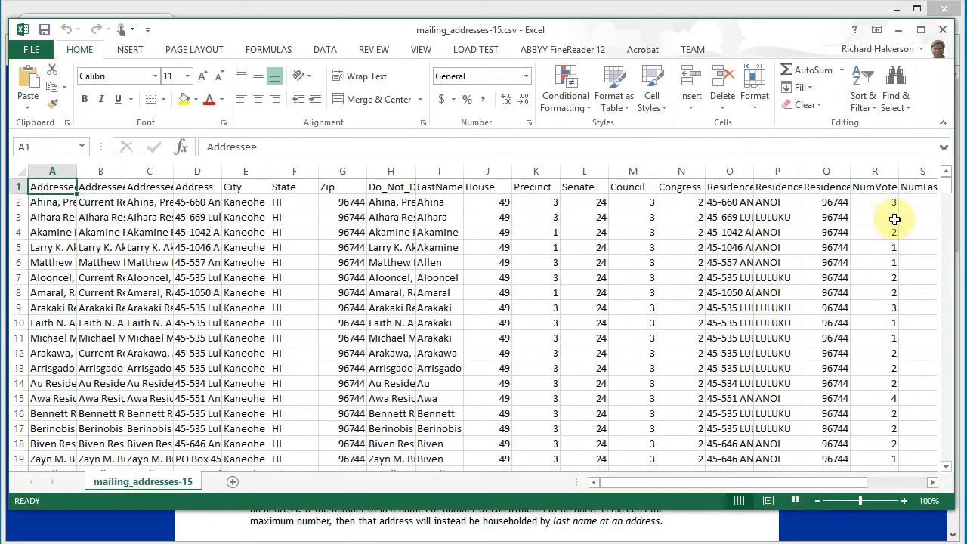
left_click_drag(946, 219, 947, 458)
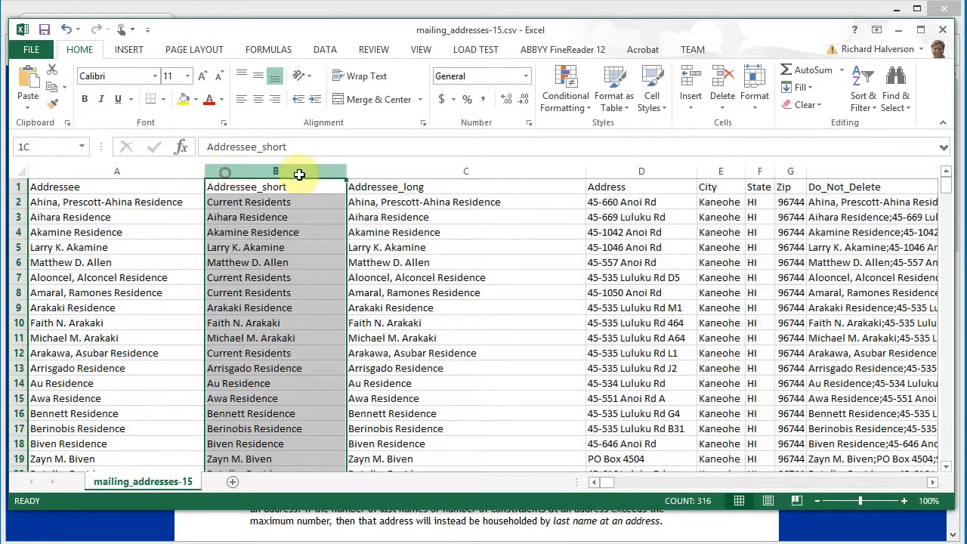
right_click(274, 171)
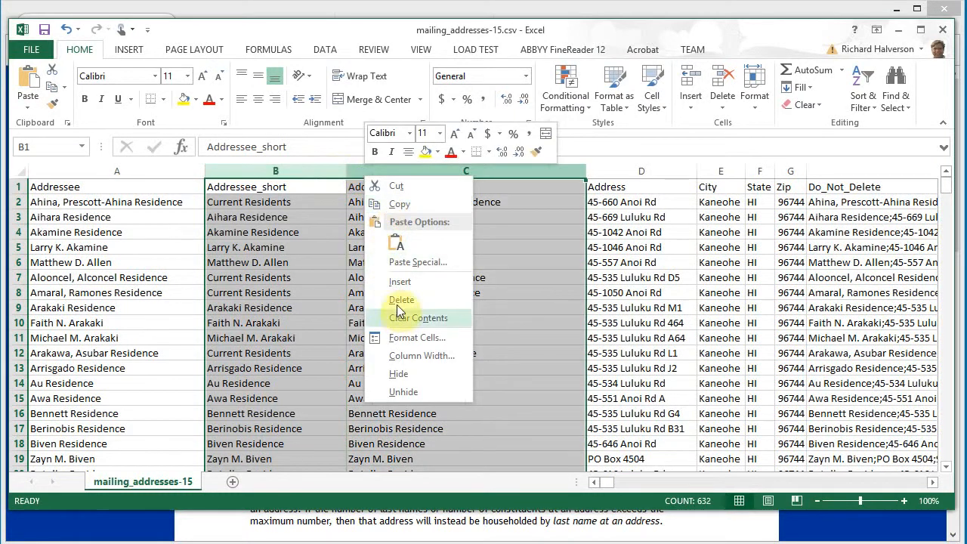
left_click(401, 300)
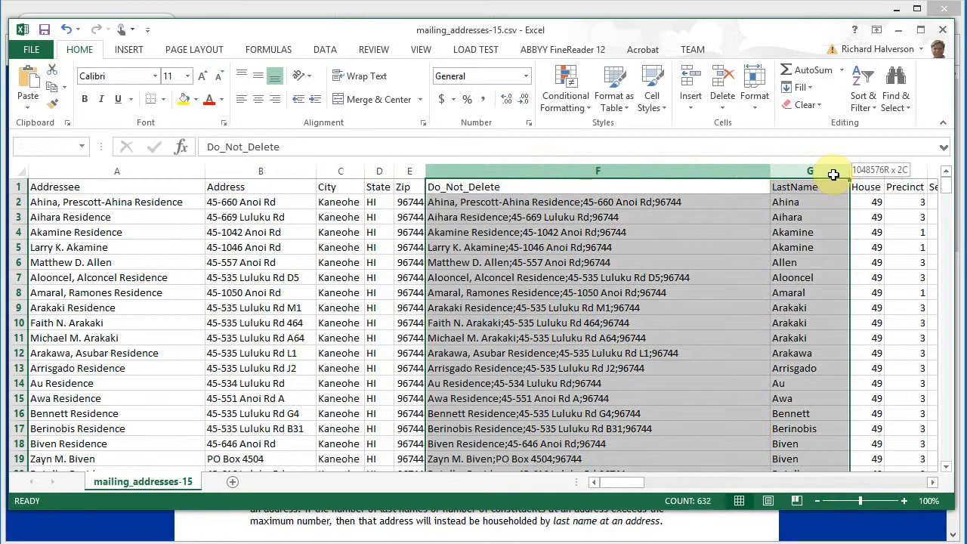
Delete all columns after Zip, from Do_Not_Delete through FirstNames
scroll("right", 3)
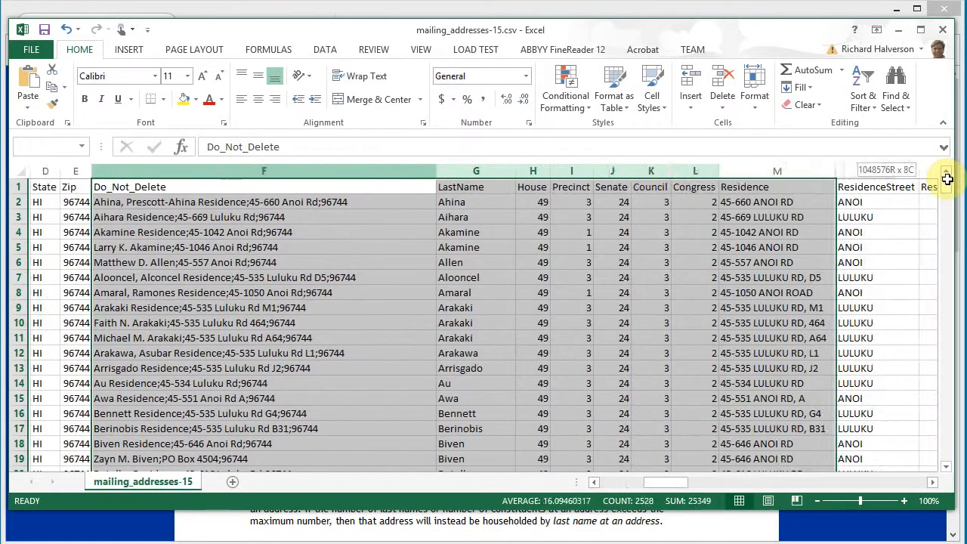
scroll("right", 3)
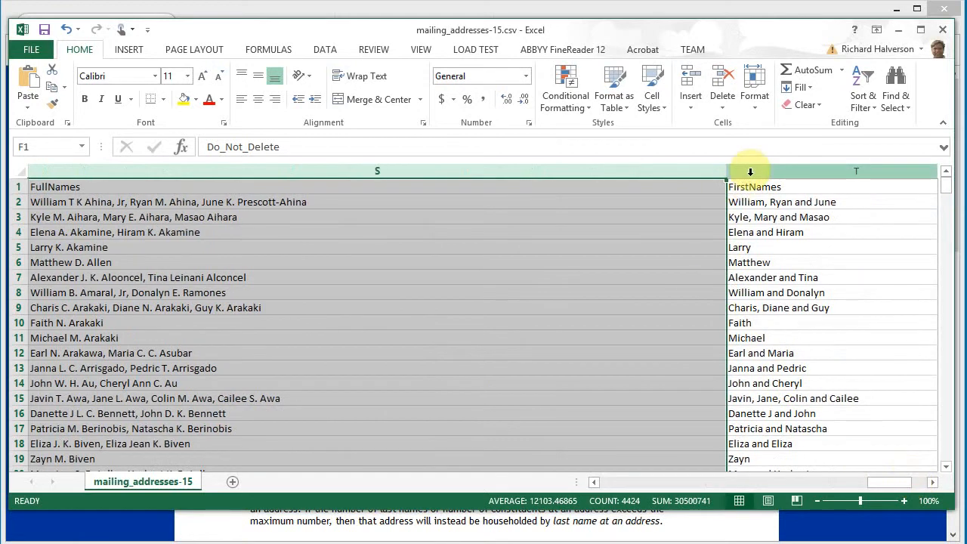
right_click(856, 170)
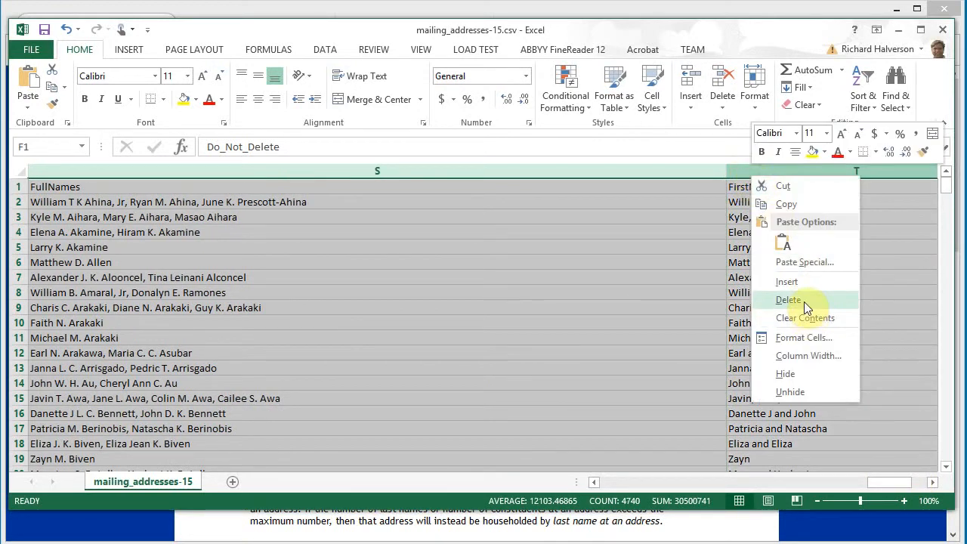
left_click(788, 300)
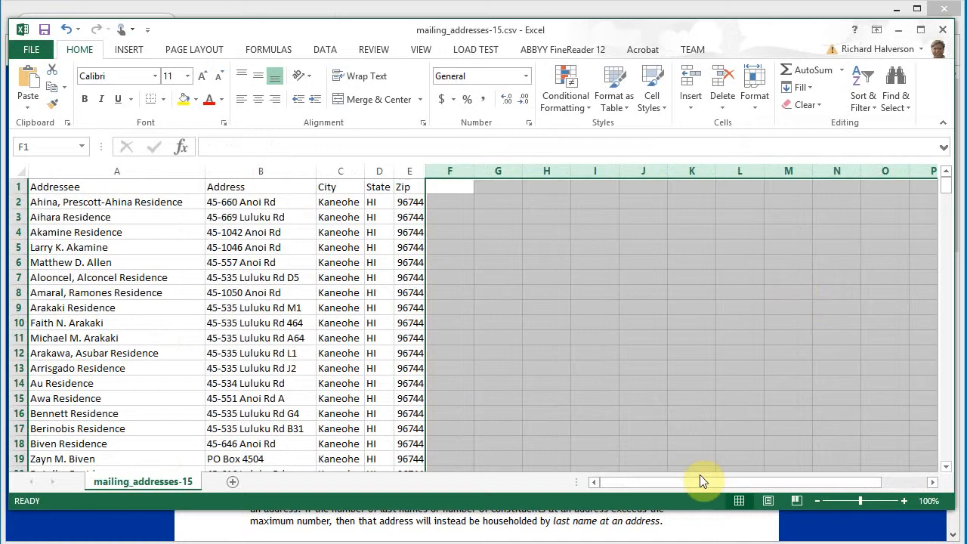
left_click(378, 307)
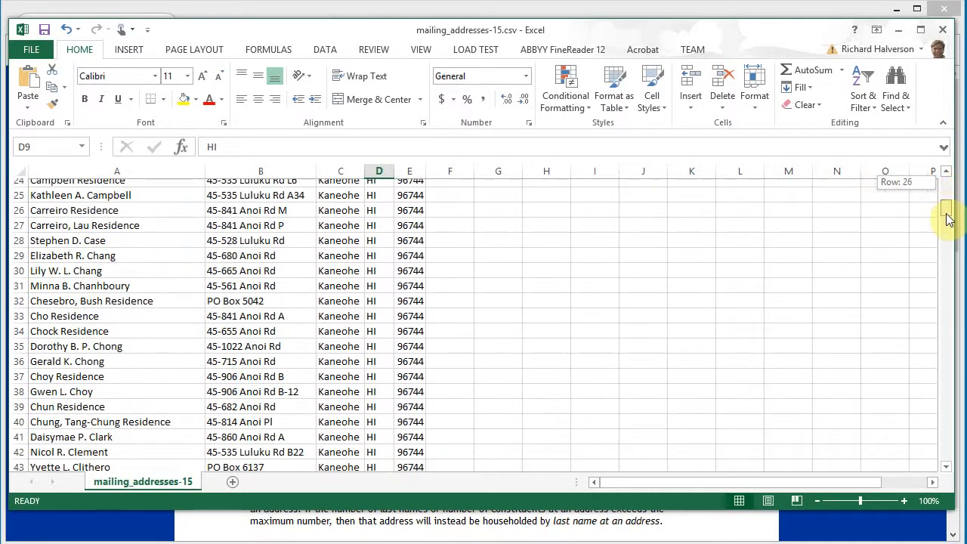
scroll("down", 3)
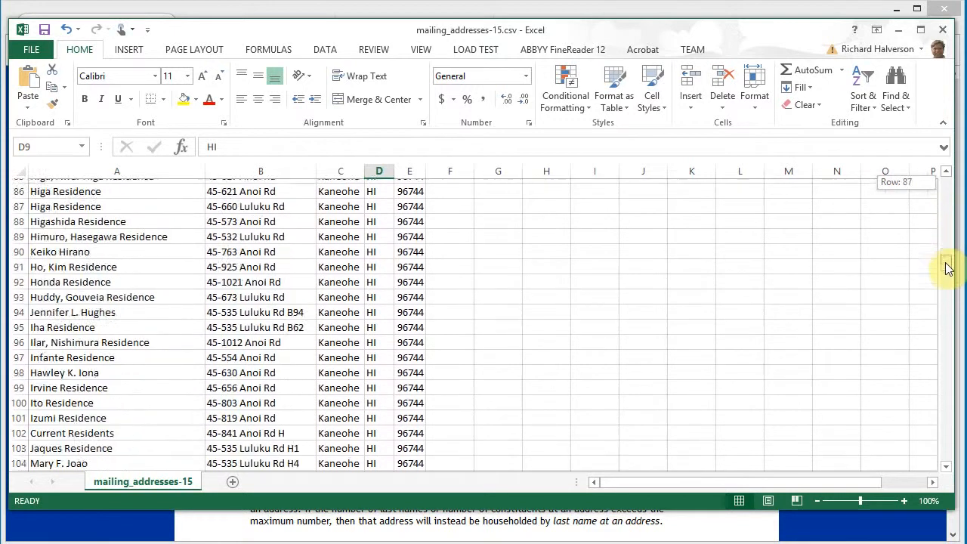
scroll("down", 3)
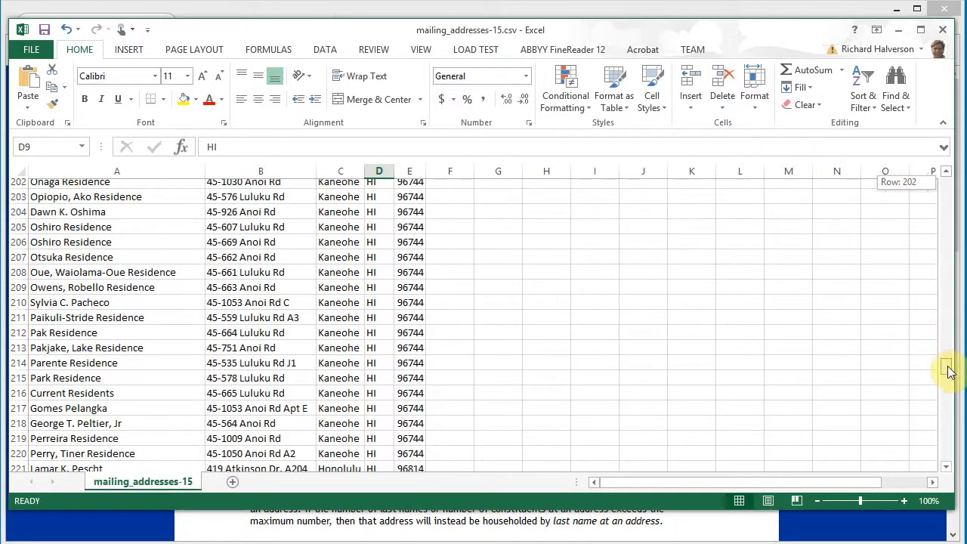
scroll("down", 3)
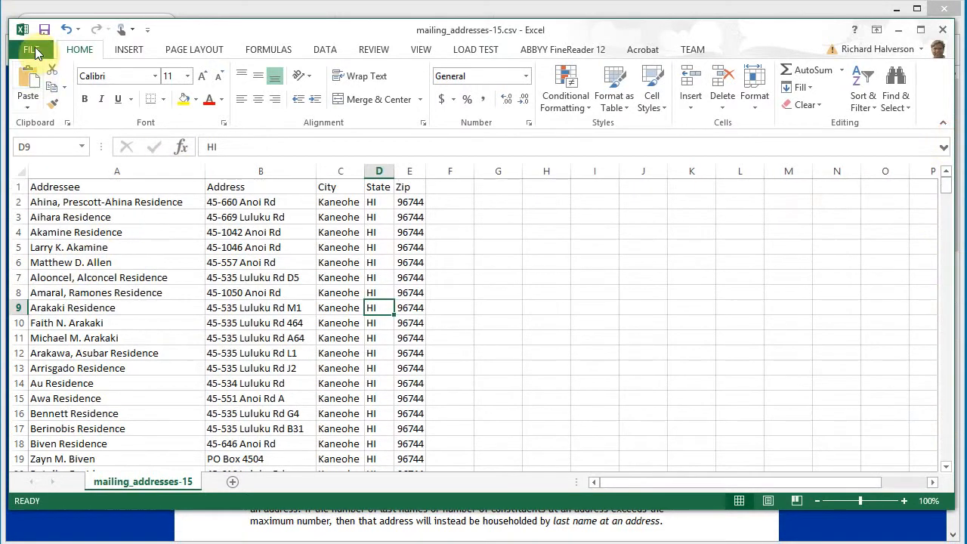
Save the sheet as Excel workbook Anoi-Luluku.xlsx in the Rep Ito folder on this computer
left_click(32, 50)
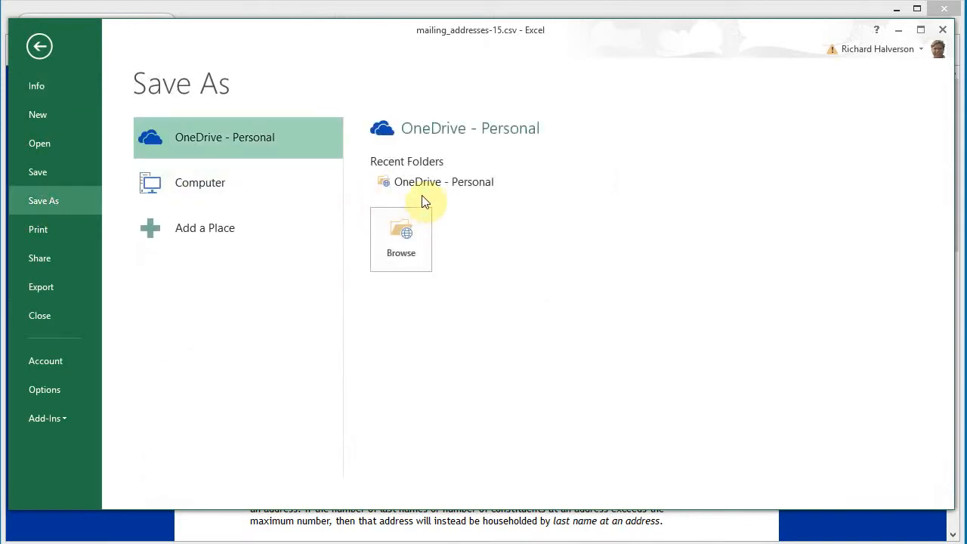
left_click(200, 182)
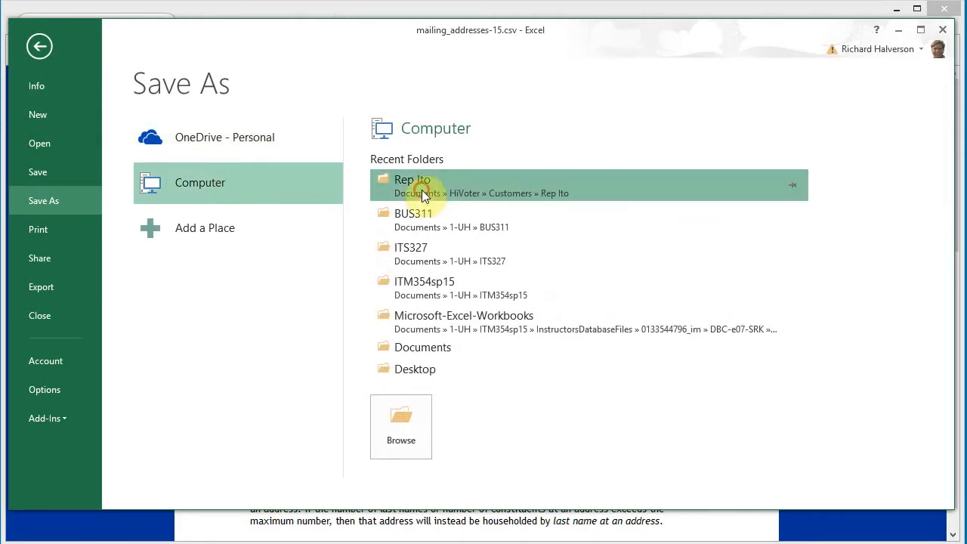
double_click(412, 185)
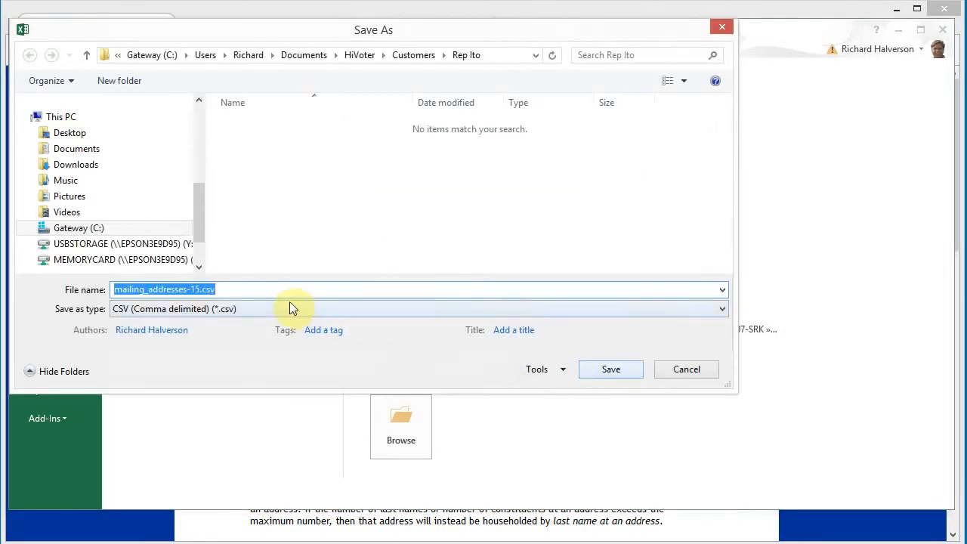
mouse_move(302, 274)
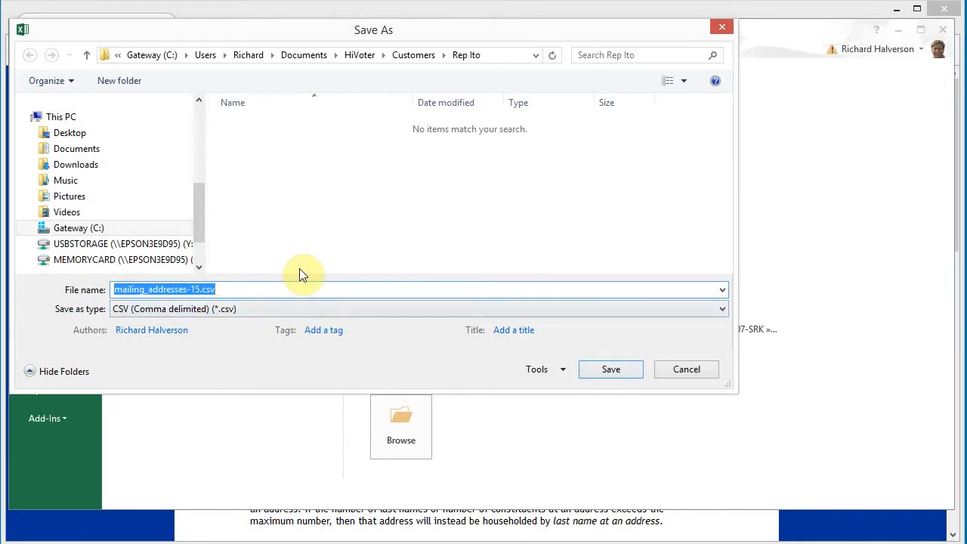
type("Anli")
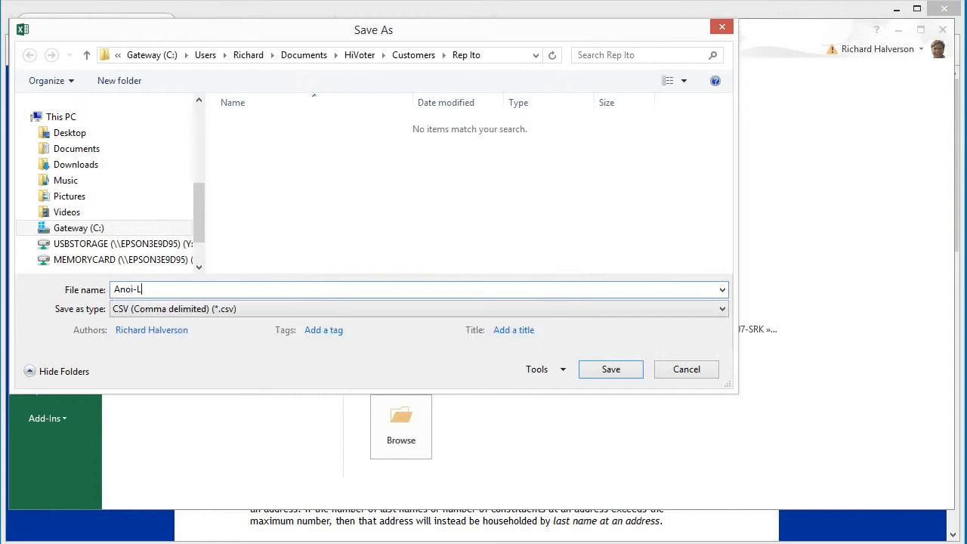
type("uluku")
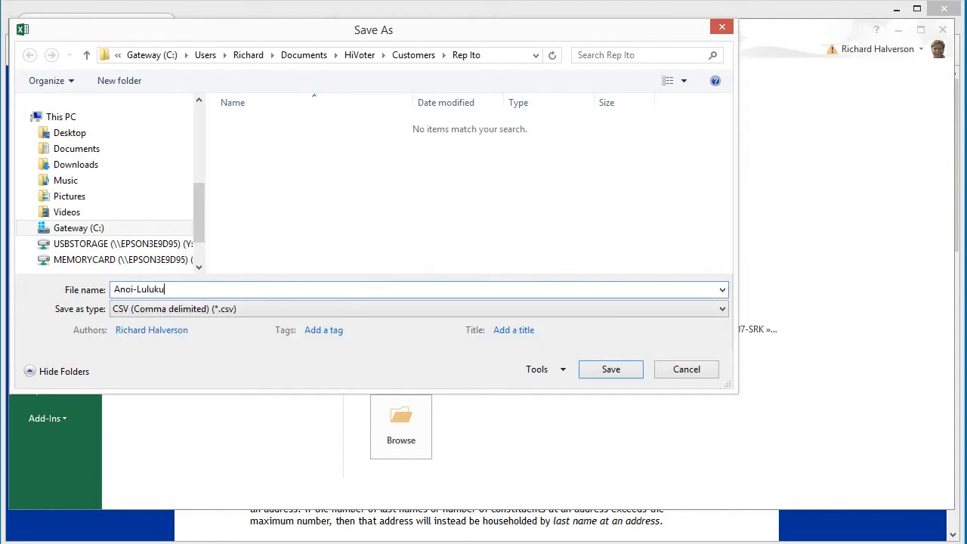
mouse_move(326, 316)
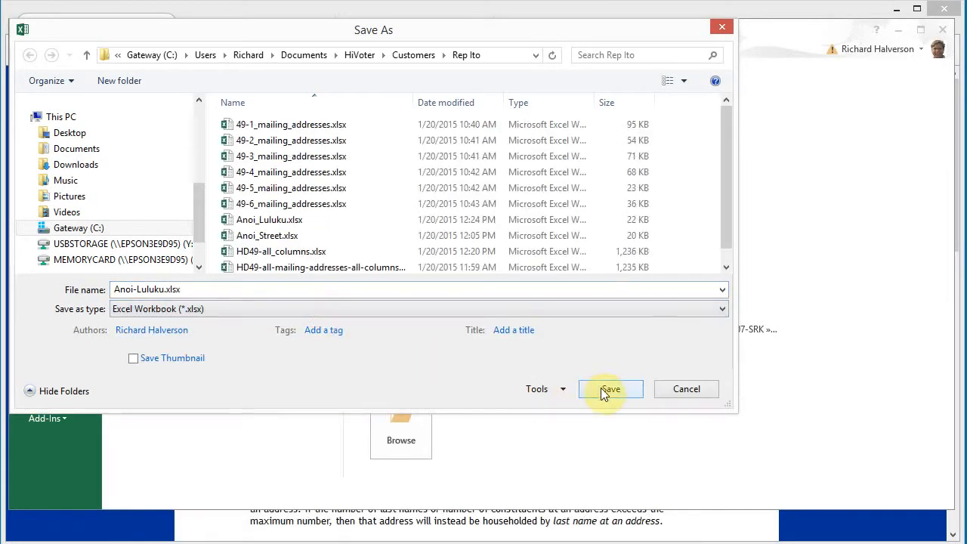
left_click(610, 389)
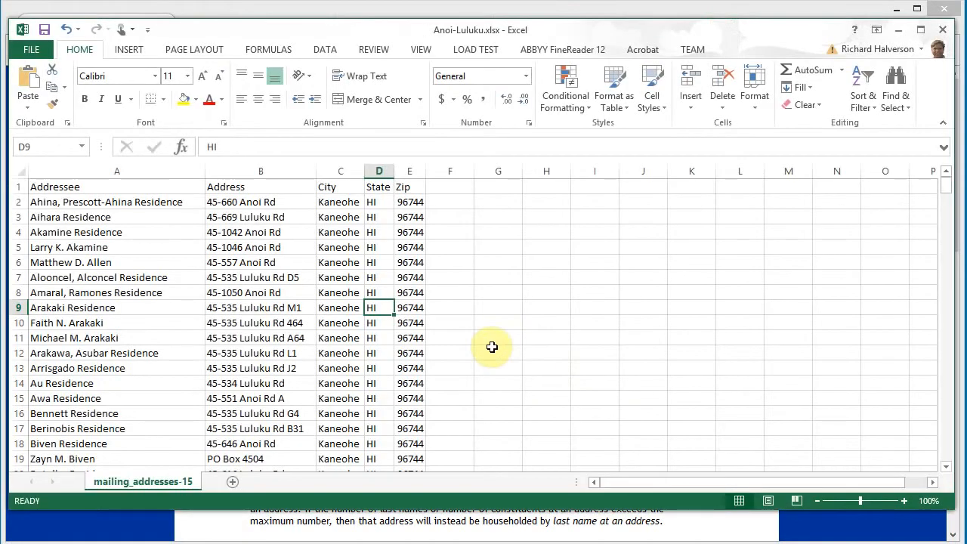